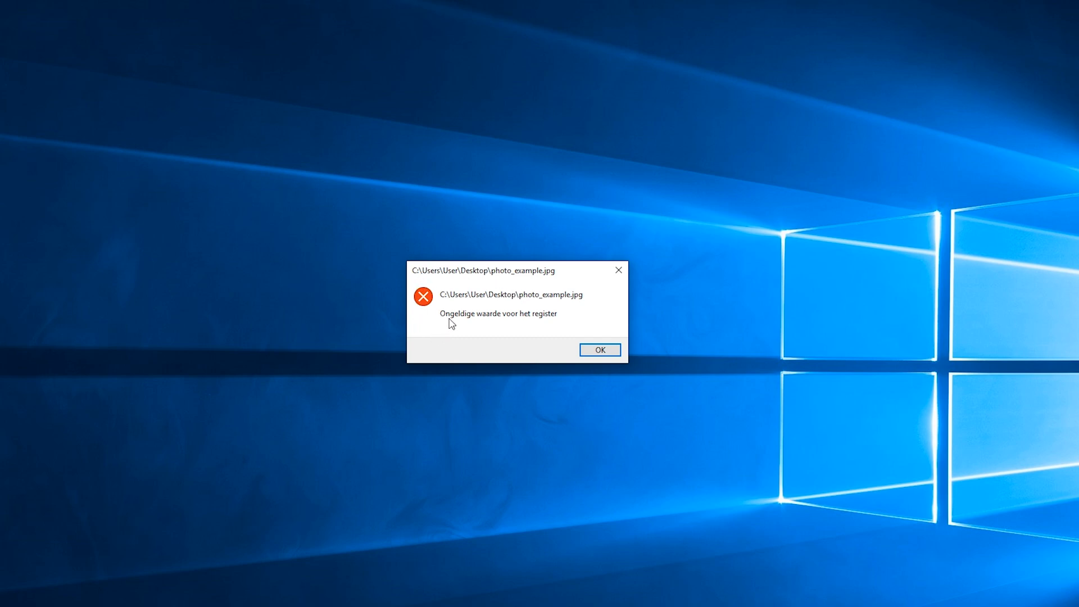
{"action": "mouse_move", "coordinate": [440, 320]}
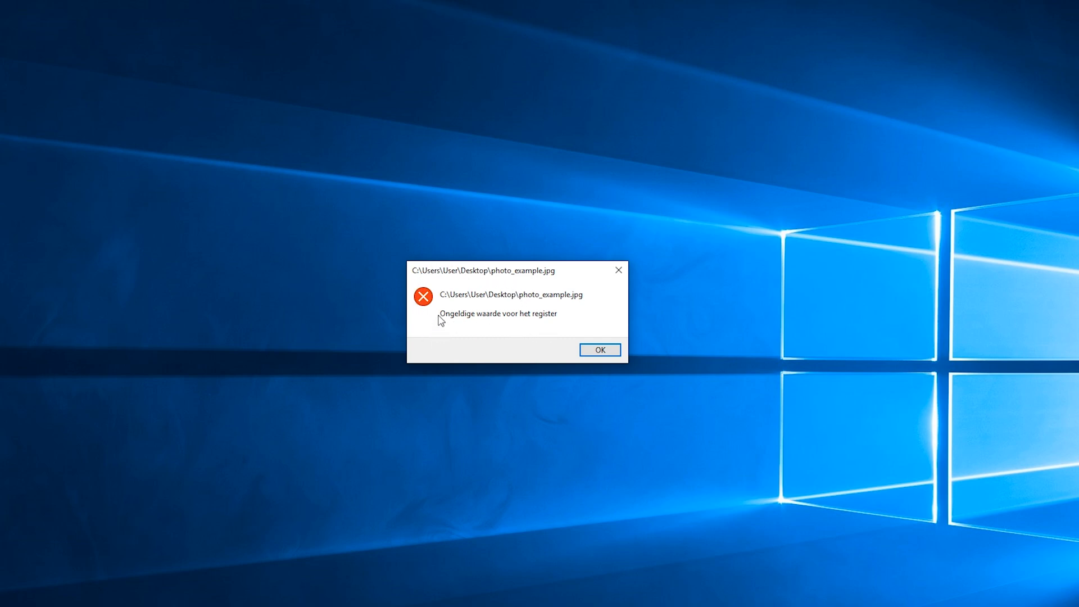
{"action": "mouse_move", "coordinate": [418, 317]}
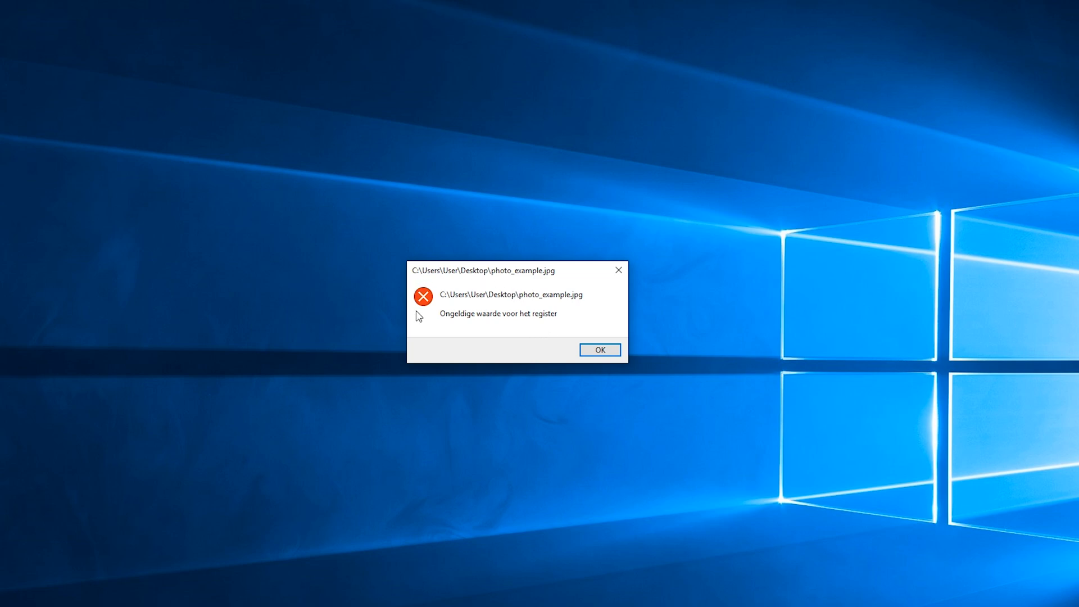
{"action": "mouse_move", "coordinate": [497, 276]}
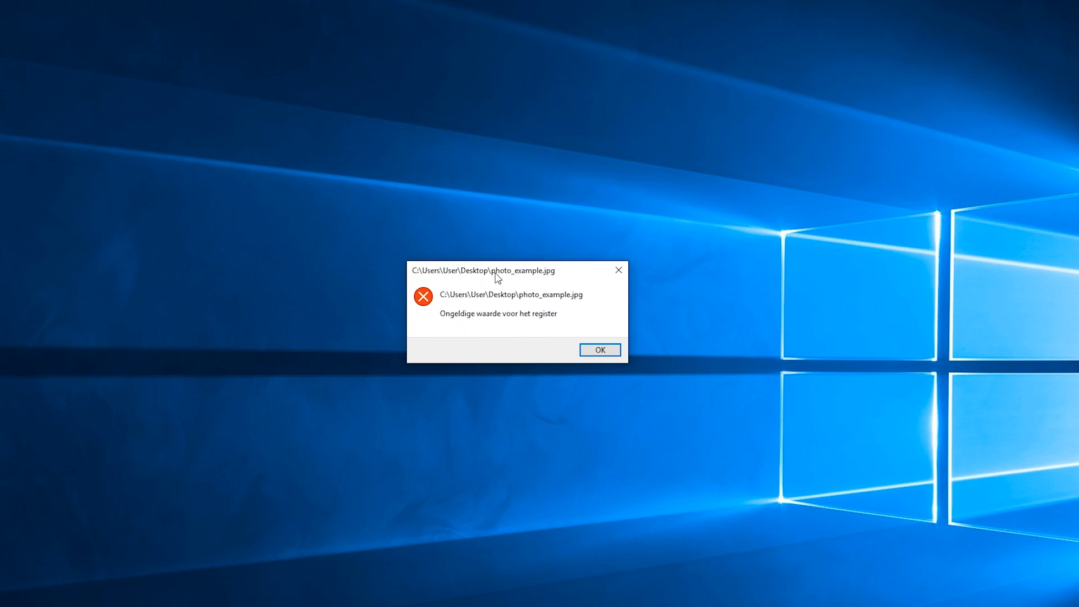
{"action": "mouse_move", "coordinate": [466, 327]}
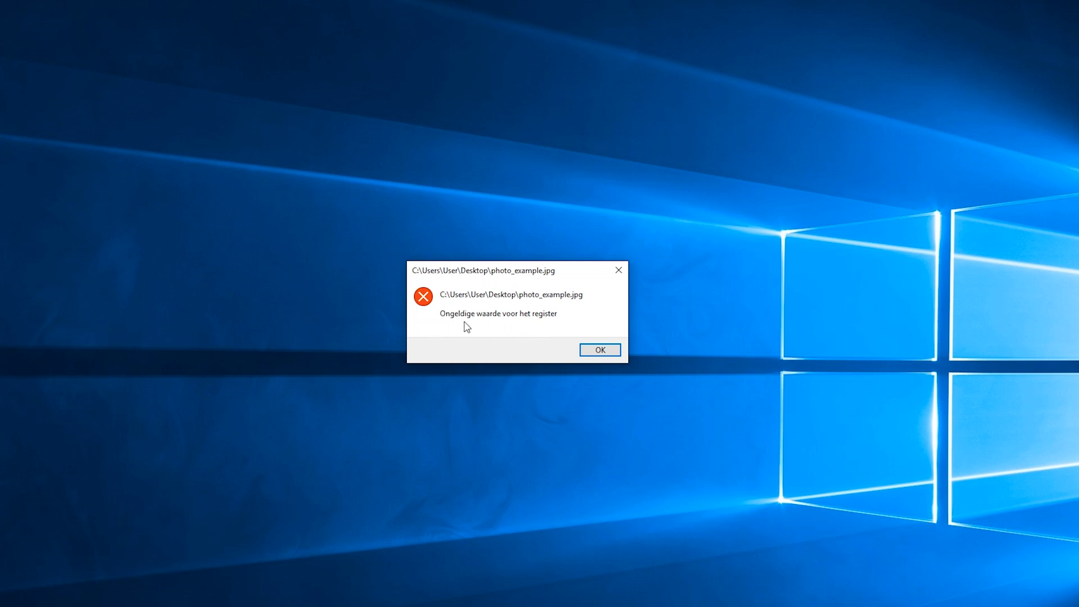
Step: Dismiss the registry error after retrying photo_example.jpg, then search Start for 'settings'
{"action": "left_click", "coordinate": [600, 350]}
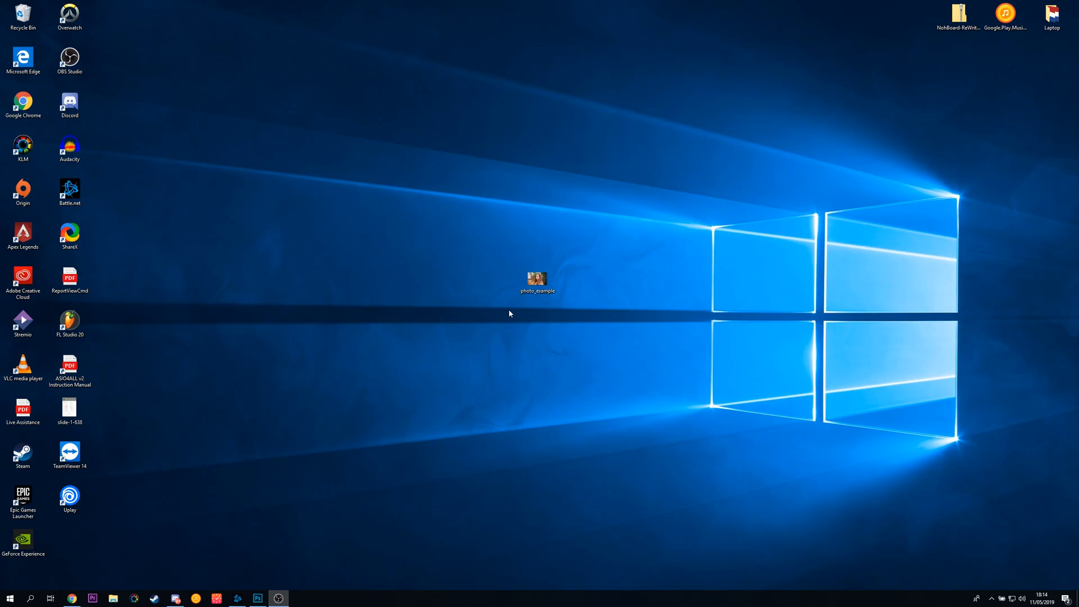
{"action": "double_click", "coordinate": [535, 279]}
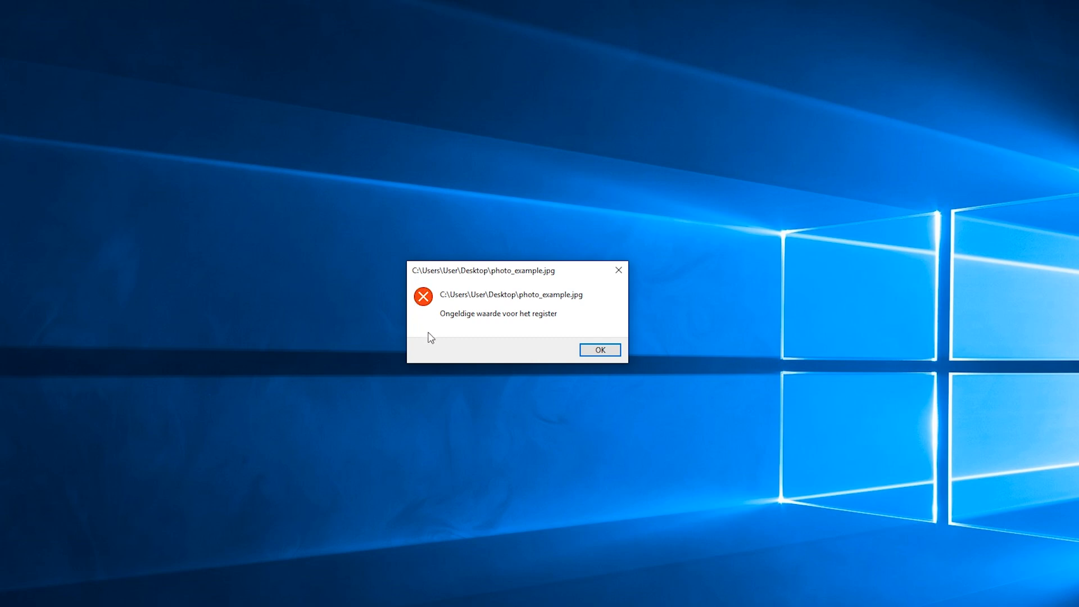
{"action": "mouse_move", "coordinate": [576, 327]}
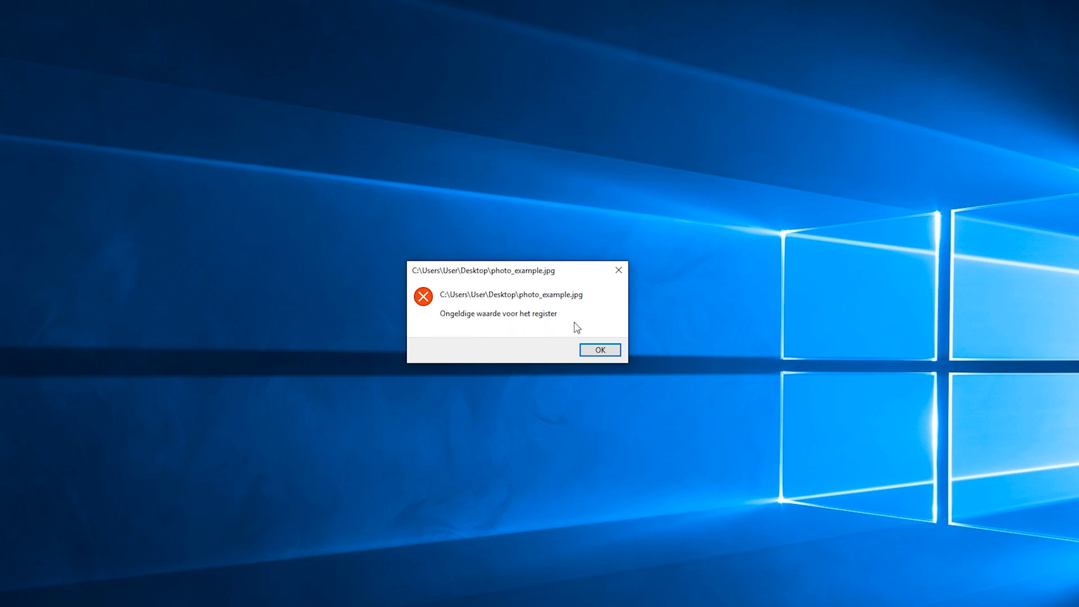
{"action": "mouse_move", "coordinate": [530, 300]}
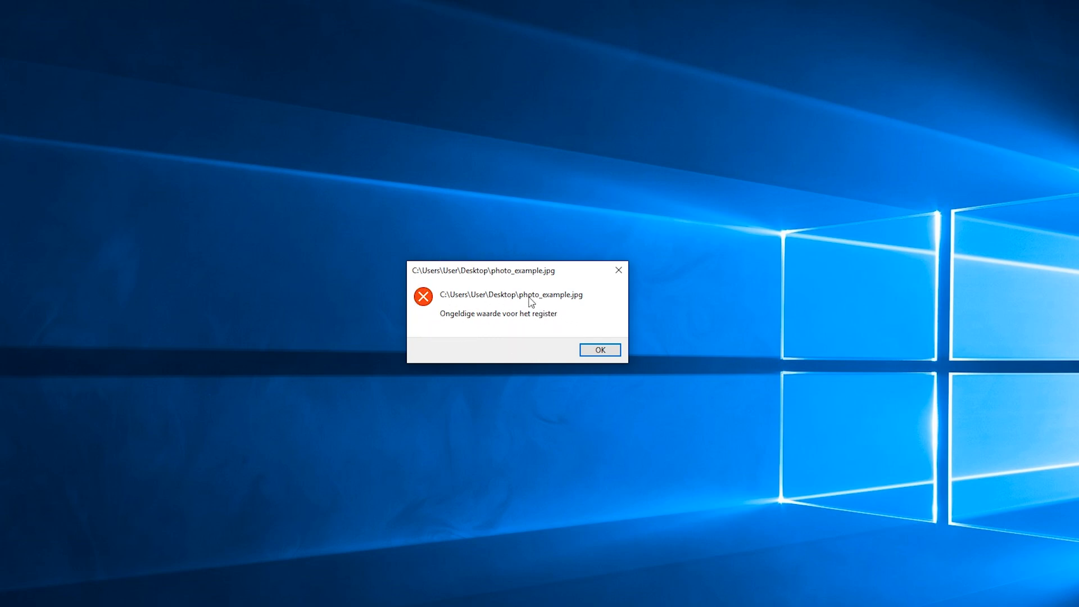
{"action": "mouse_move", "coordinate": [539, 281]}
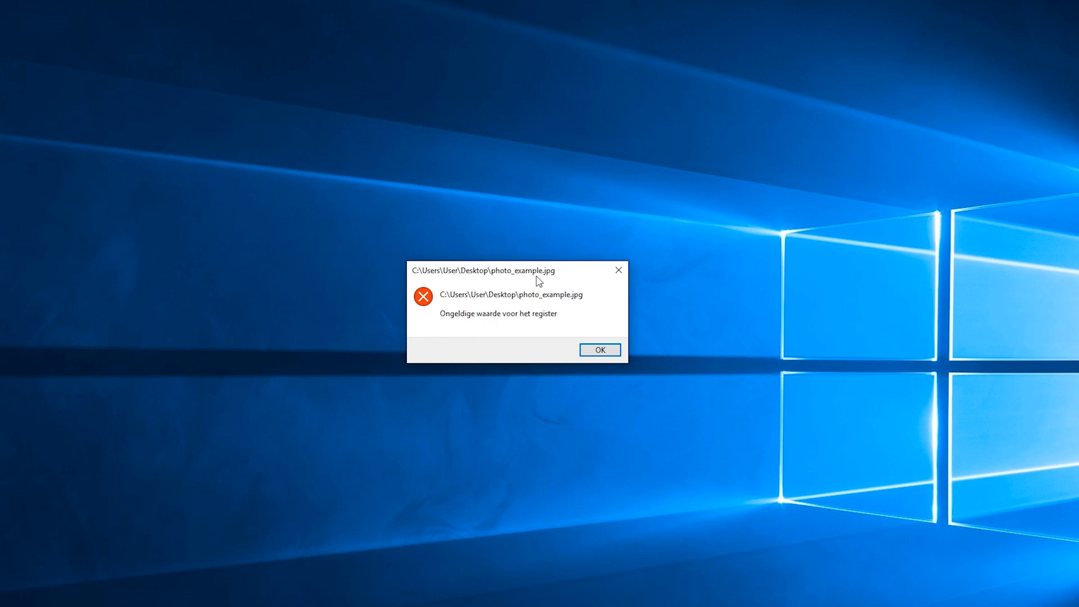
{"action": "mouse_move", "coordinate": [544, 332]}
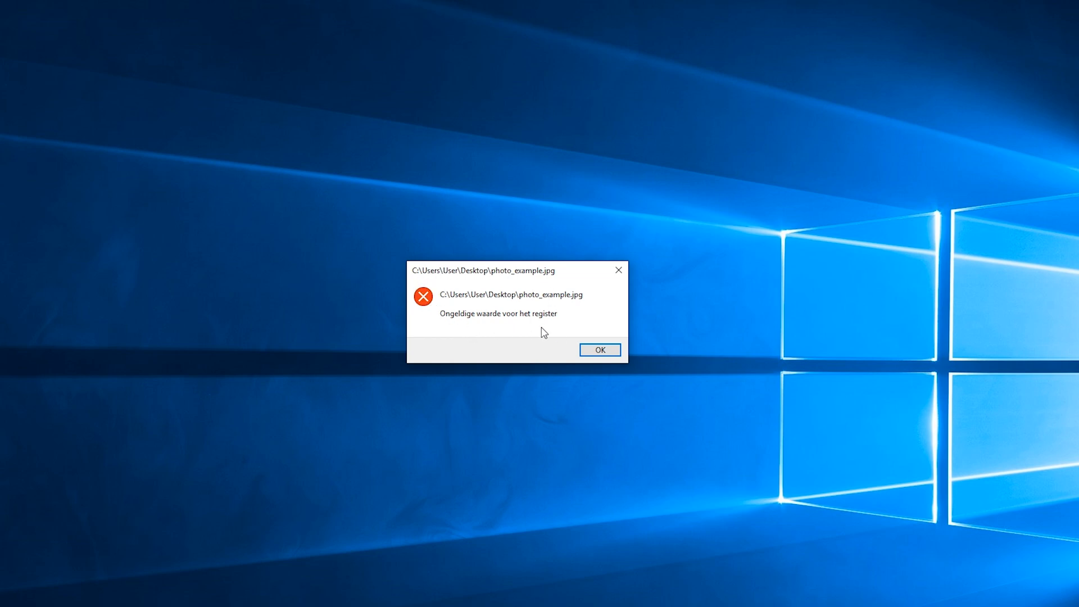
{"action": "left_click", "coordinate": [600, 350]}
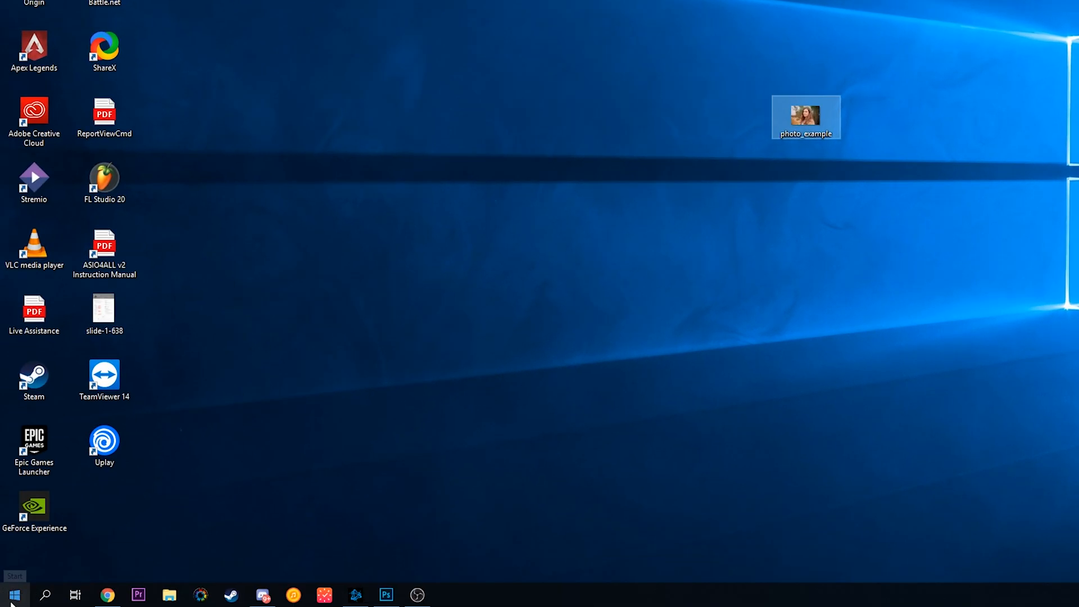
{"action": "left_click", "coordinate": [15, 594]}
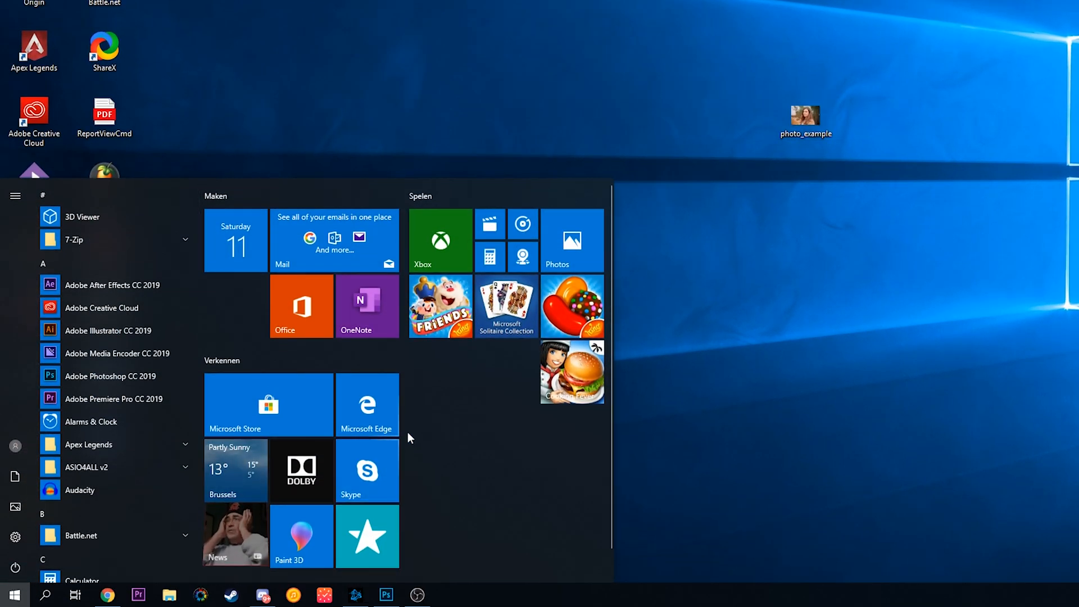
{"action": "type", "text": "settings"}
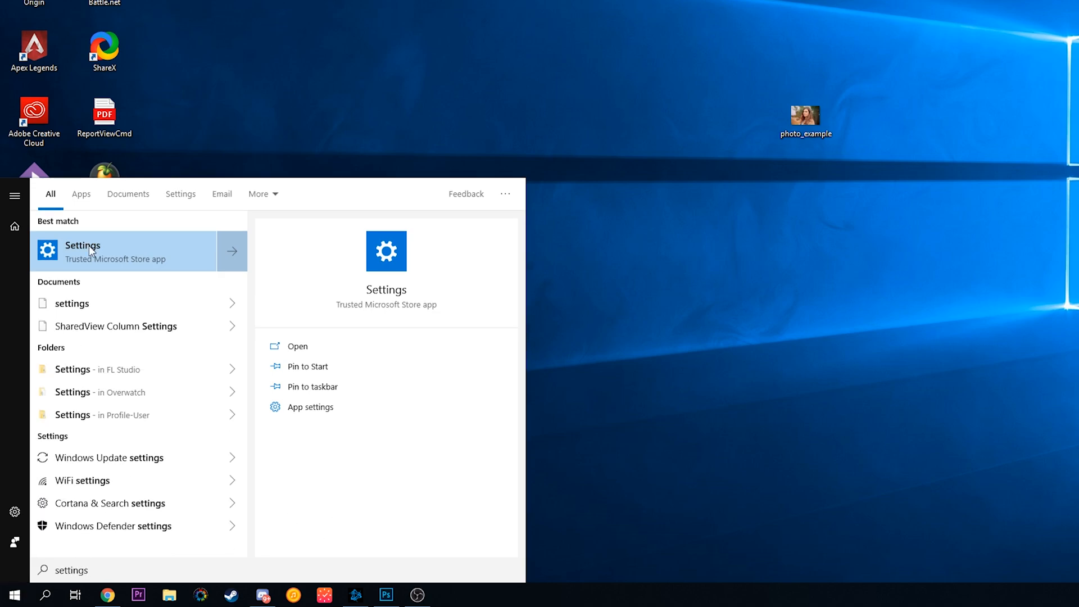
Step: Launch Settings, go to Apps, and filter the installed apps list with 'ph'
{"action": "left_click", "coordinate": [83, 251]}
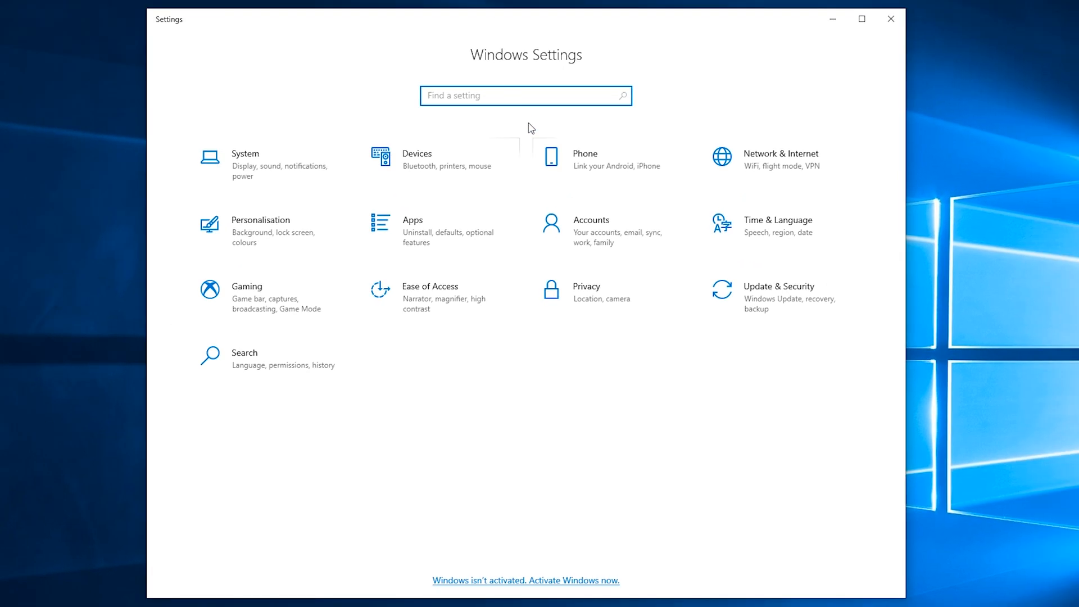
{"action": "mouse_move", "coordinate": [400, 242]}
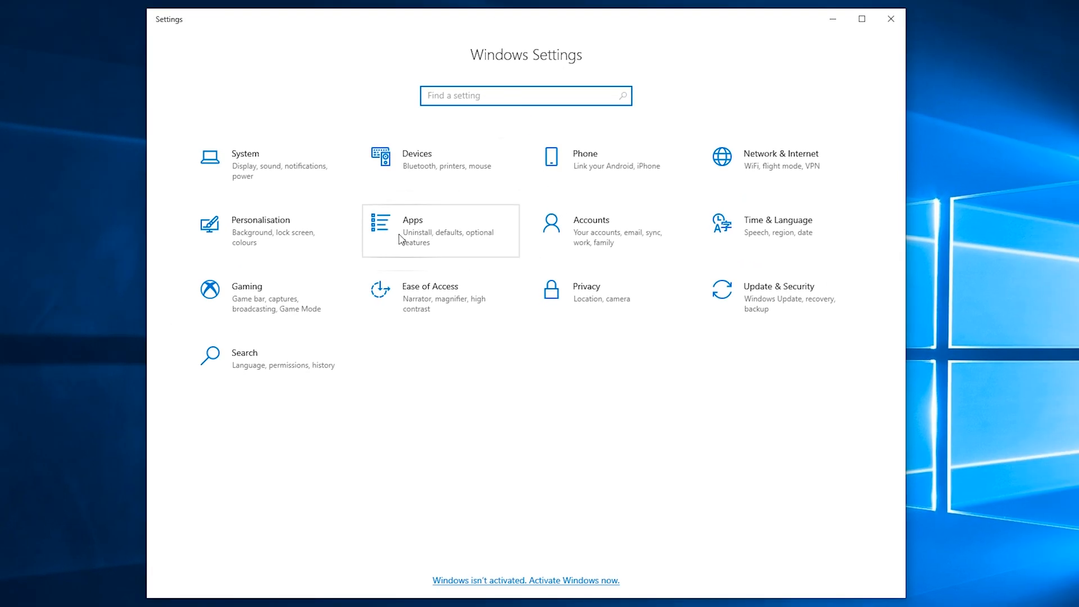
{"action": "left_click", "coordinate": [412, 230]}
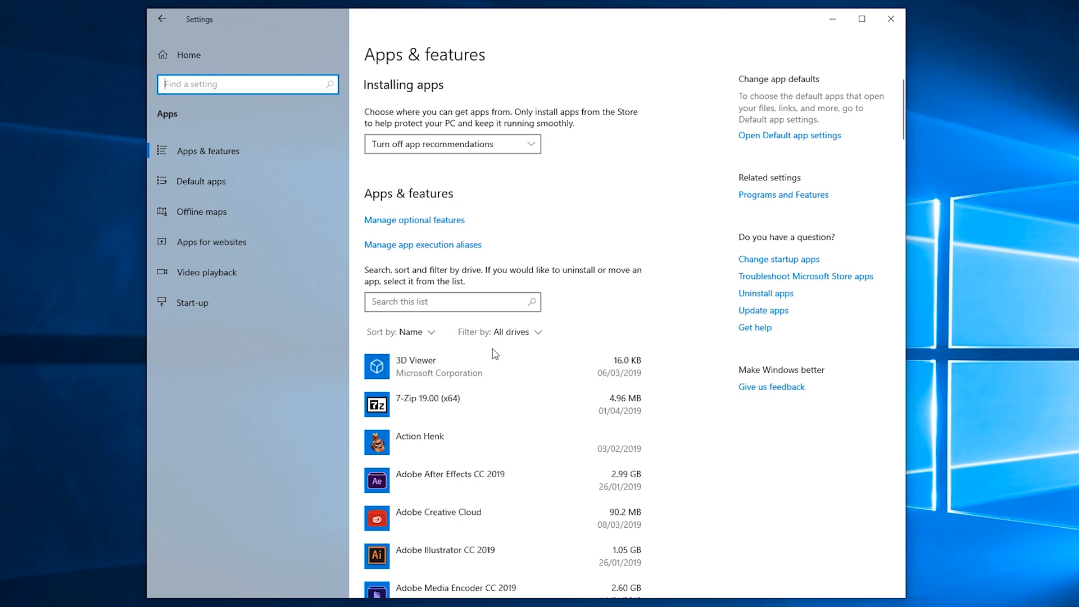
{"action": "left_click", "coordinate": [452, 302]}
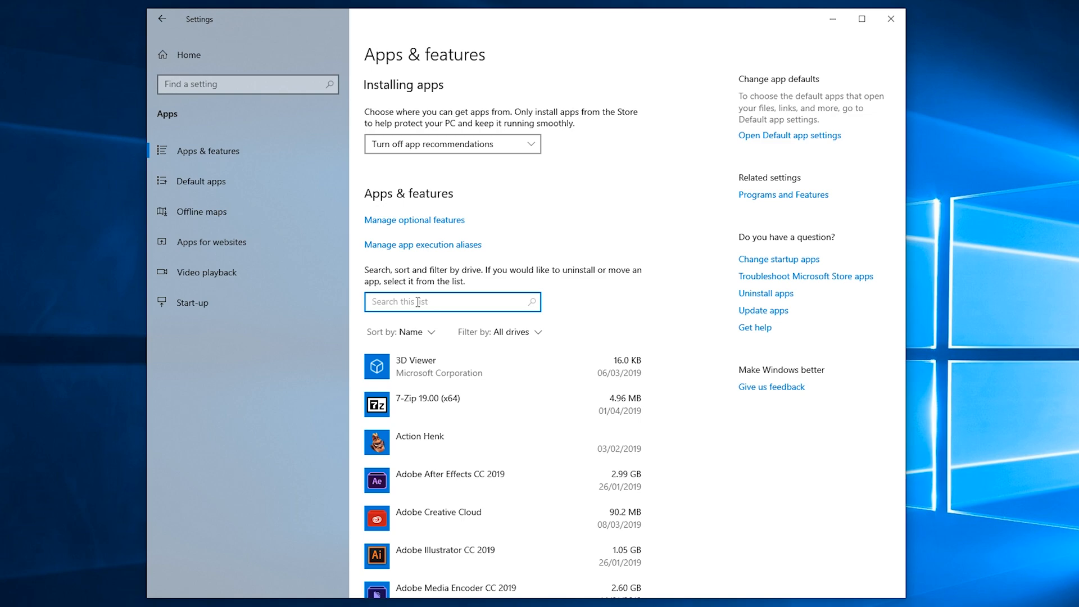
{"action": "type", "text": "photos"}
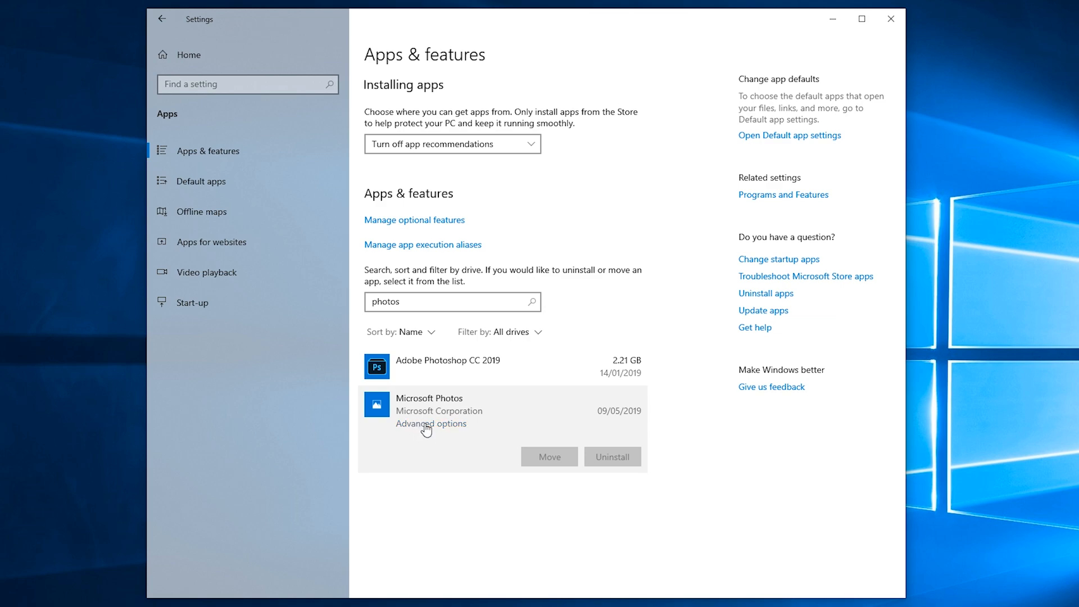
Step: Open Microsoft Photos' Advanced options and run Repair under Reset
{"action": "left_click", "coordinate": [430, 424]}
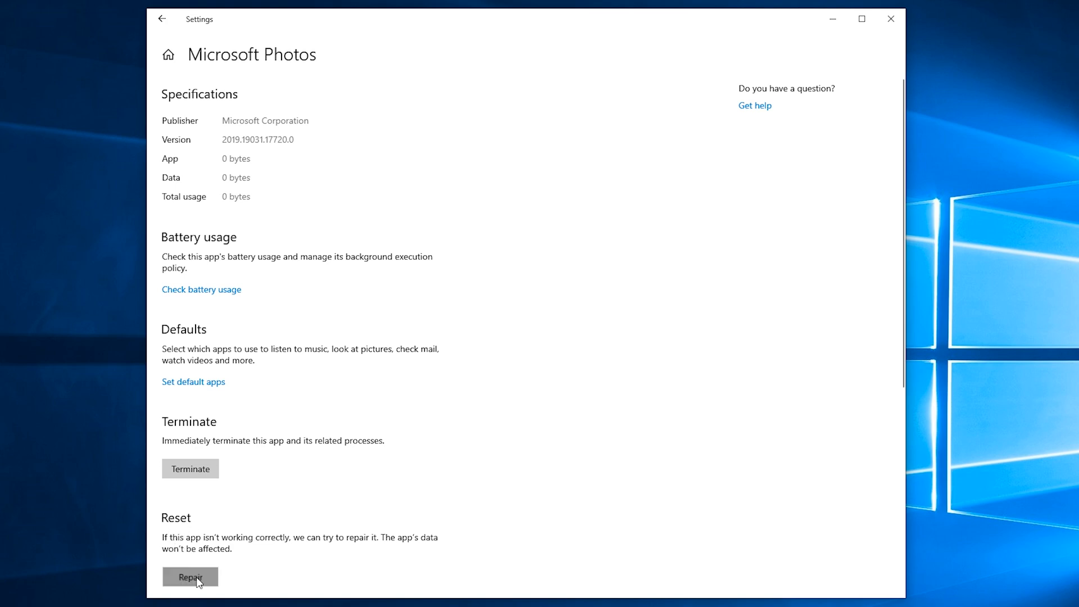
{"action": "left_click", "coordinate": [190, 592]}
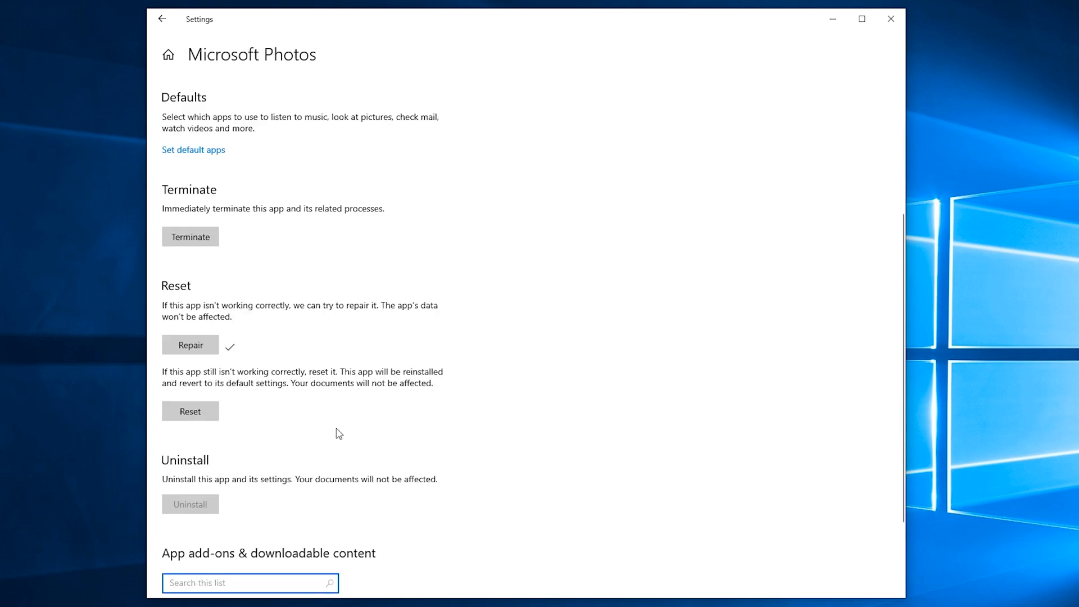
{"action": "mouse_move", "coordinate": [832, 19]}
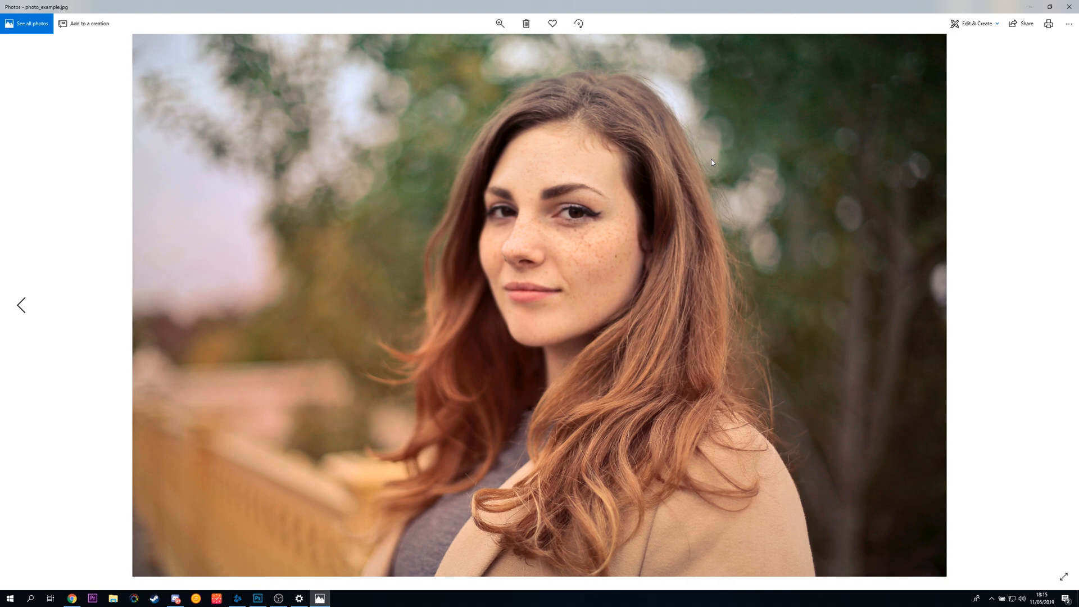
{"action": "mouse_move", "coordinate": [310, 588]}
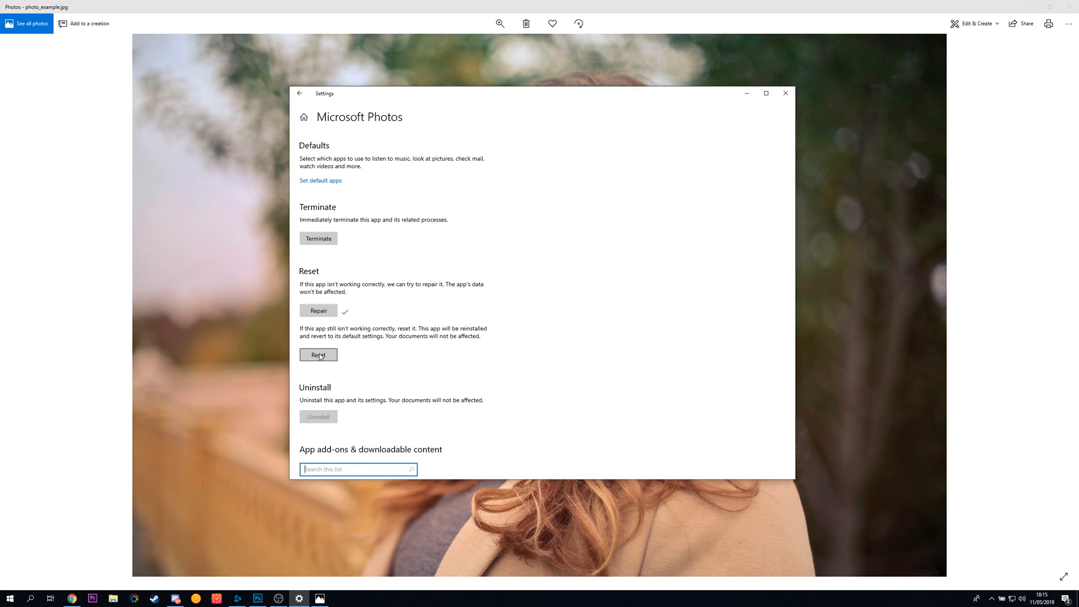
{"action": "mouse_move", "coordinate": [793, 90]}
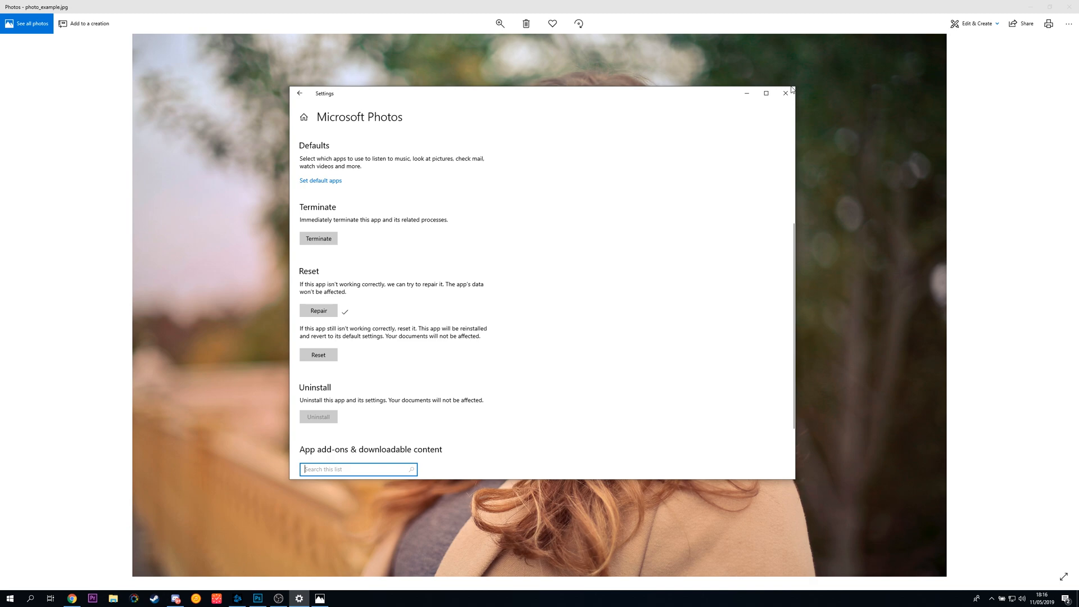
Step: Close the Settings window, leaving photo_example.jpg open in Photos
{"action": "left_click", "coordinate": [785, 93]}
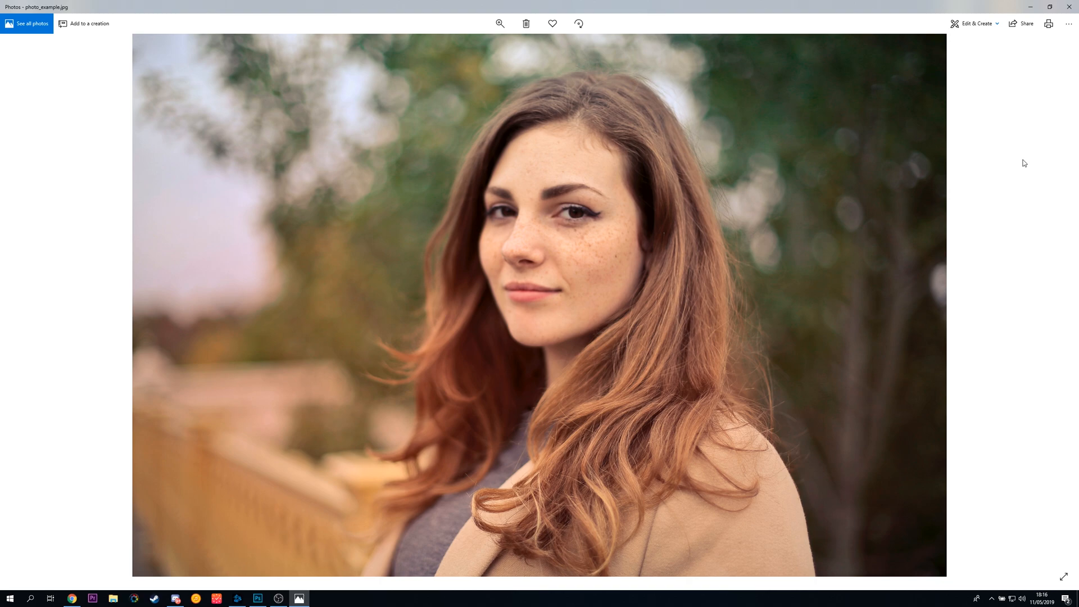
{"action": "mouse_move", "coordinate": [679, 232]}
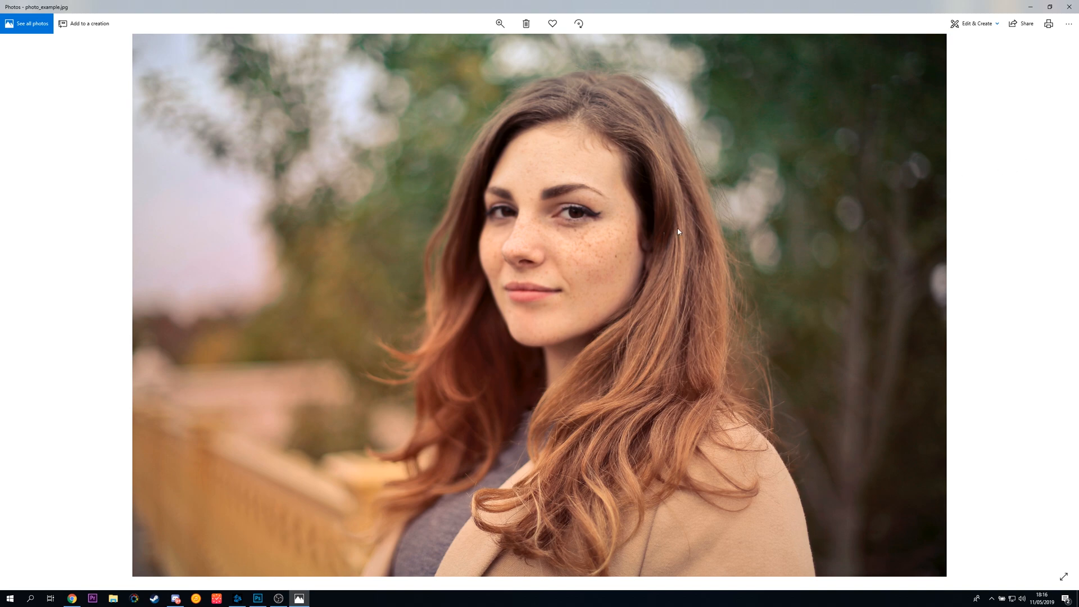
{"action": "left_click", "coordinate": [500, 23]}
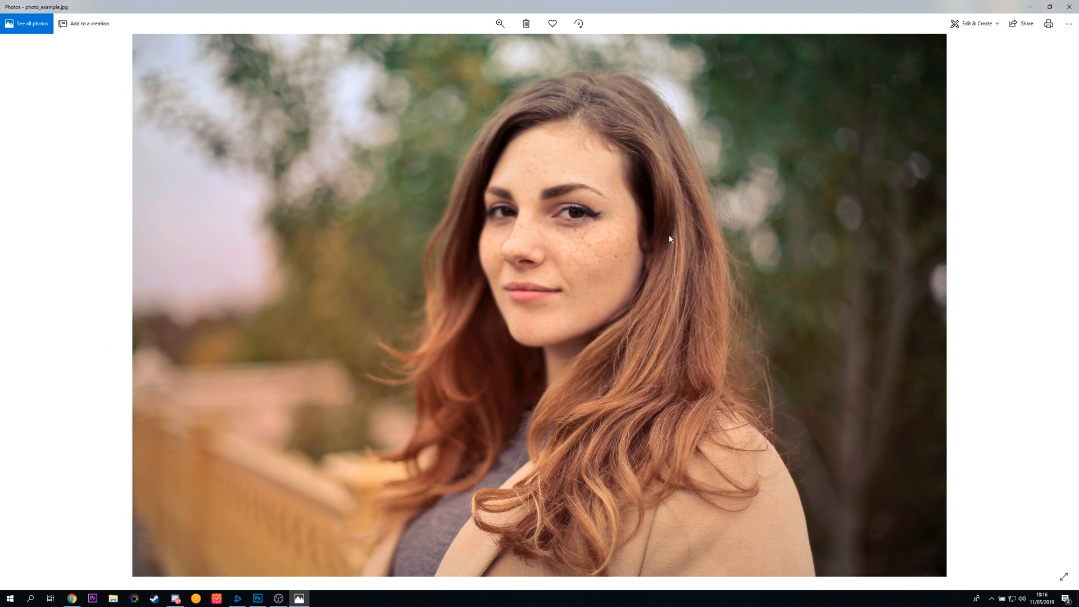
{"action": "mouse_move", "coordinate": [667, 238]}
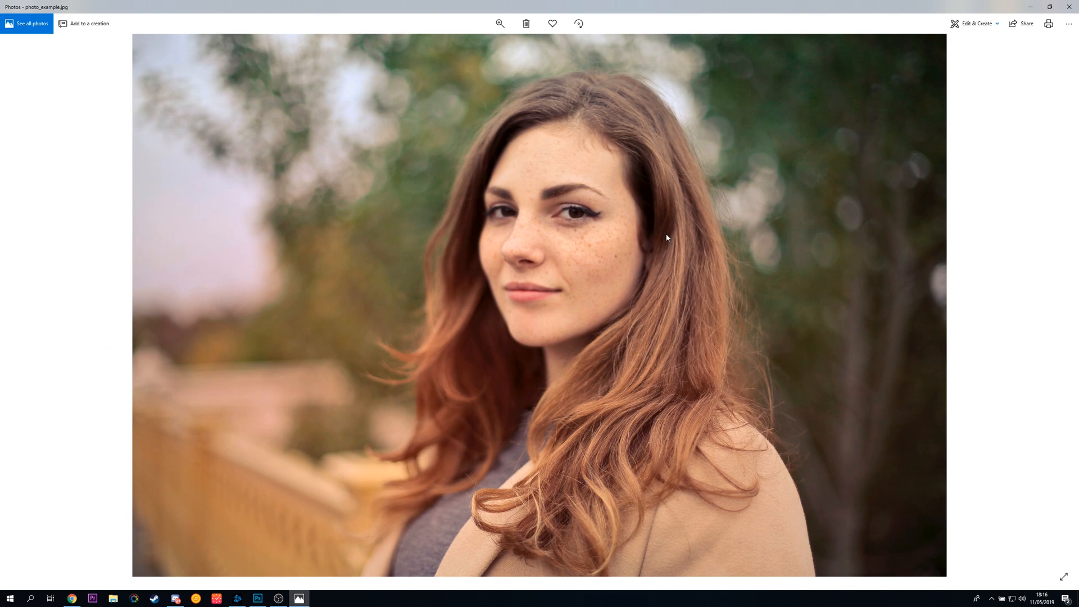